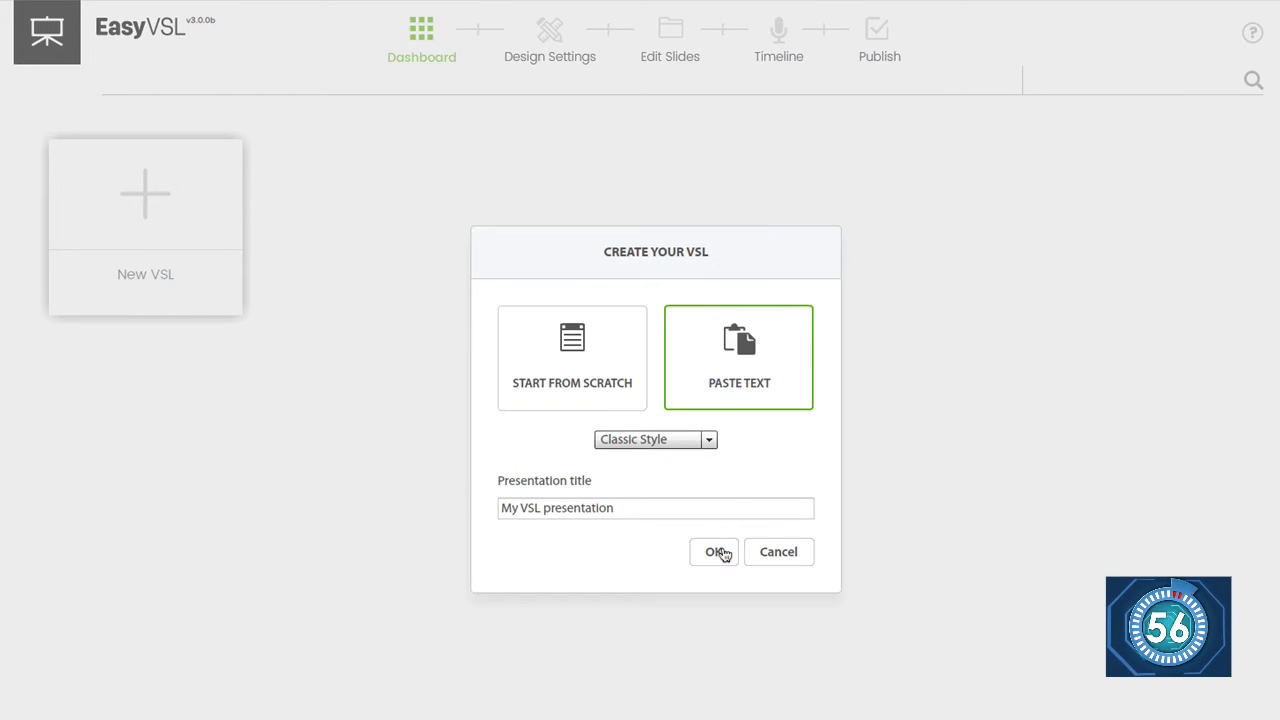
Step: Create a Classic Style presentation from pasted script text and lay the slides on the timeline
click(714, 551)
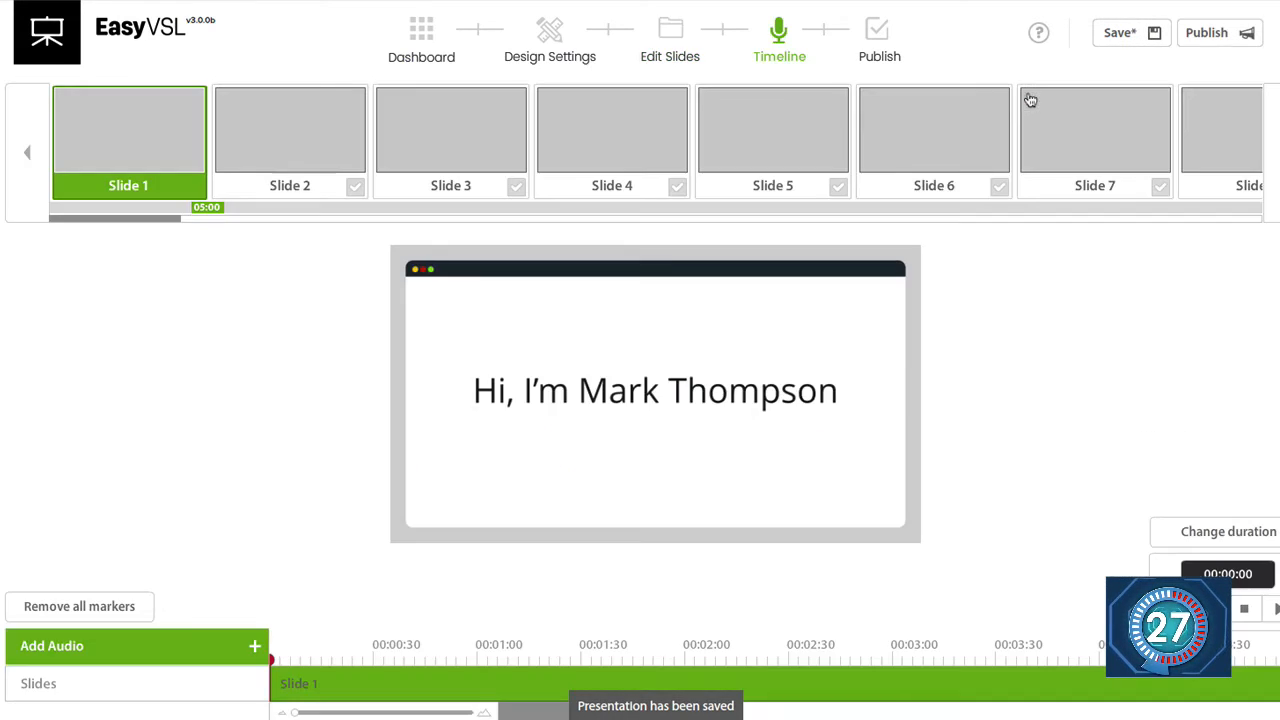
Step: Add VO.wav from the Desktop as the voiceover audio track
click(52, 645)
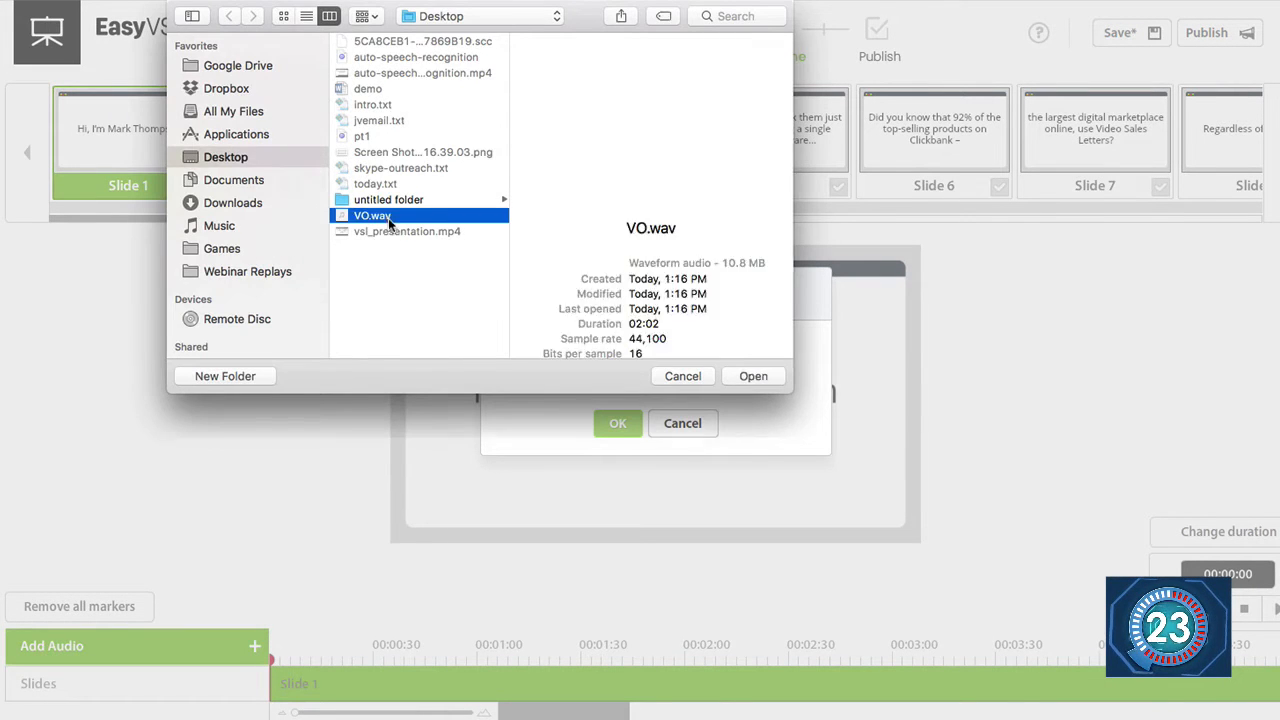
click(753, 375)
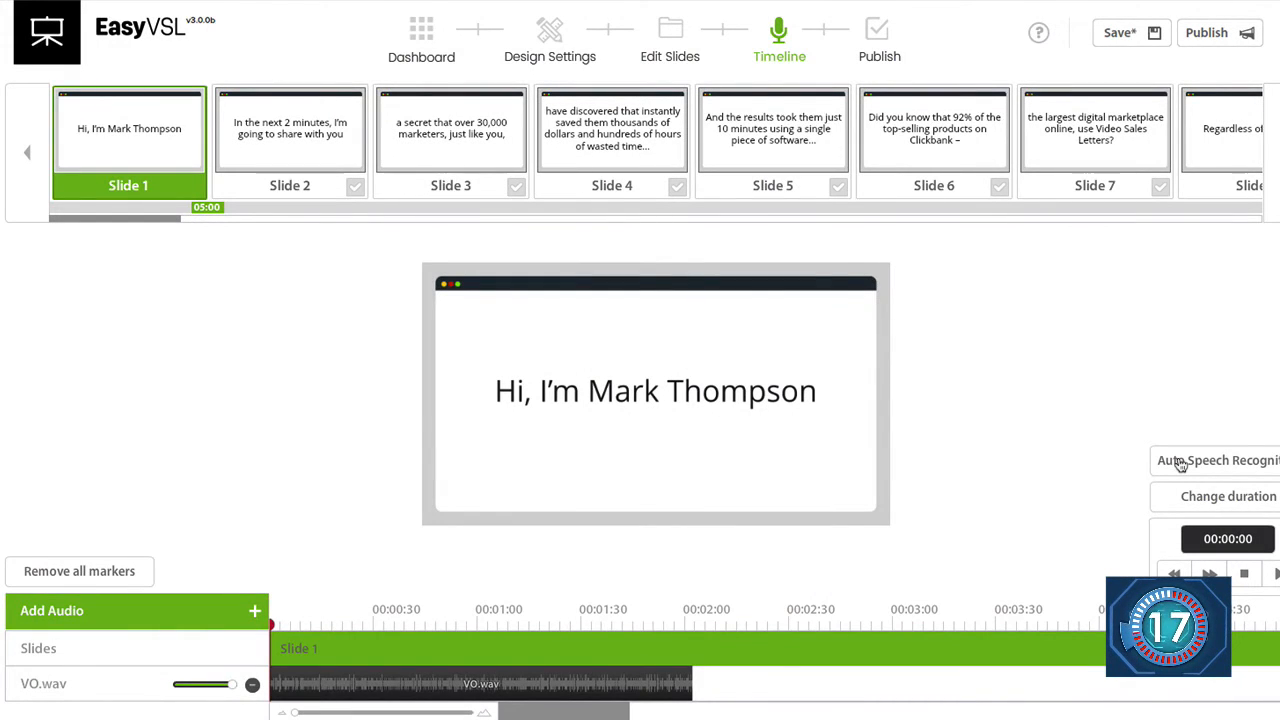
Step: Run Auto Speech Recognition on VO.wav and accept the resulting slide start times
click(1217, 460)
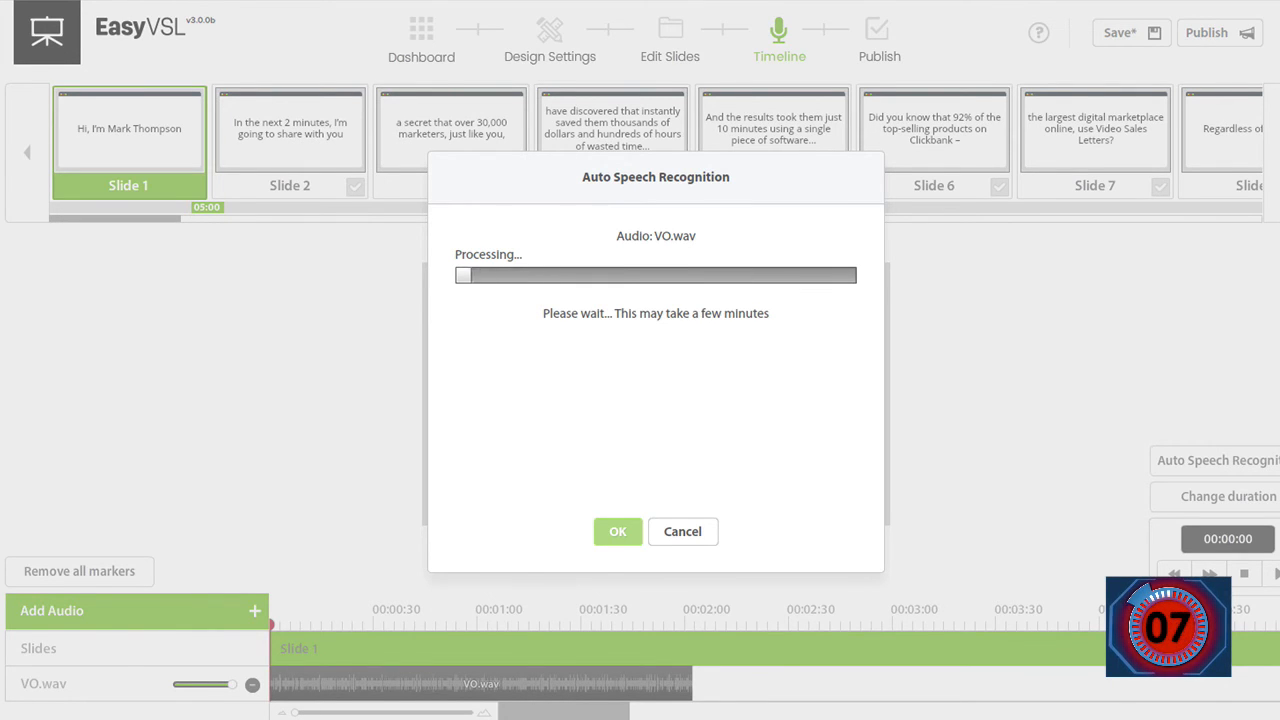
click(617, 531)
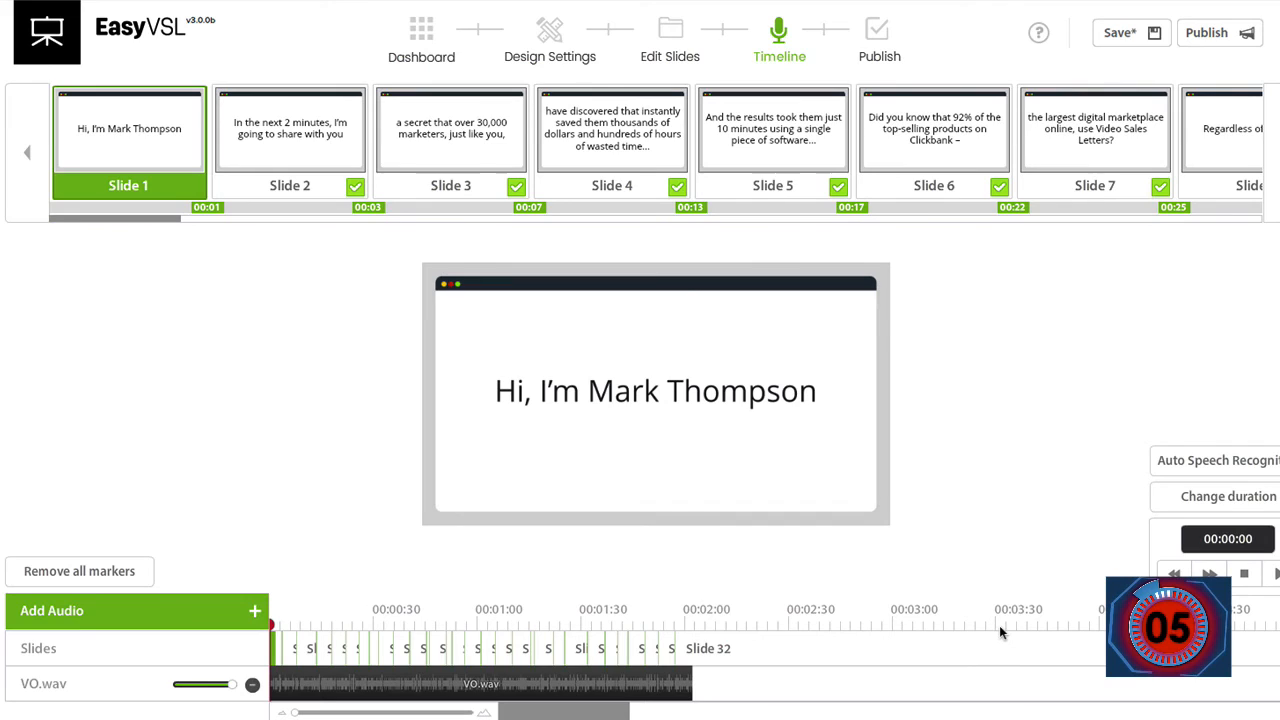
mouse_move(1176, 58)
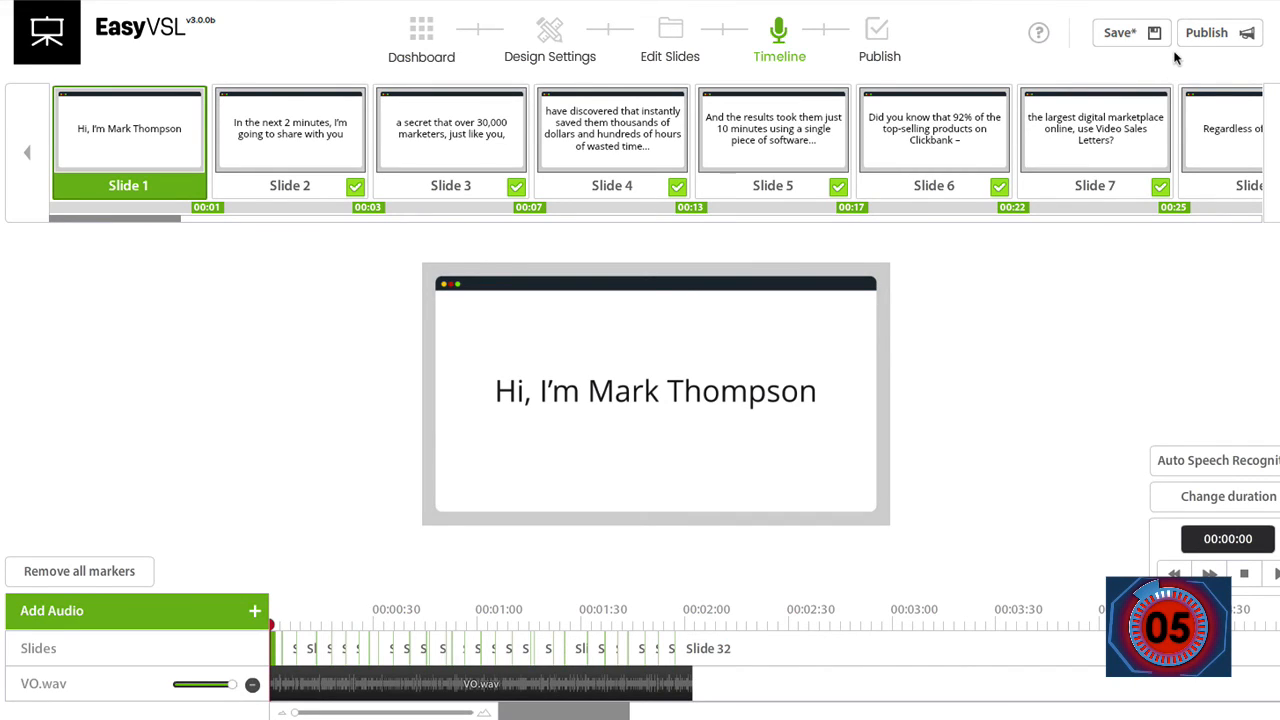
mouse_move(1103, 3)
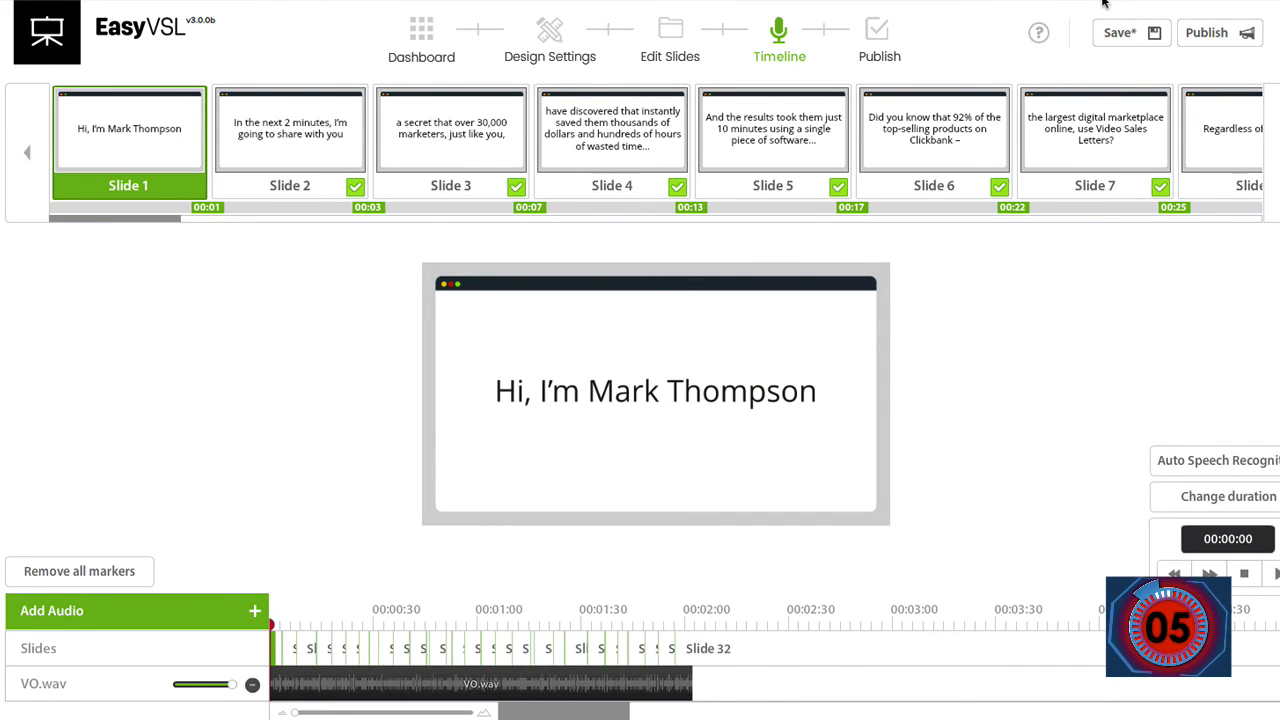